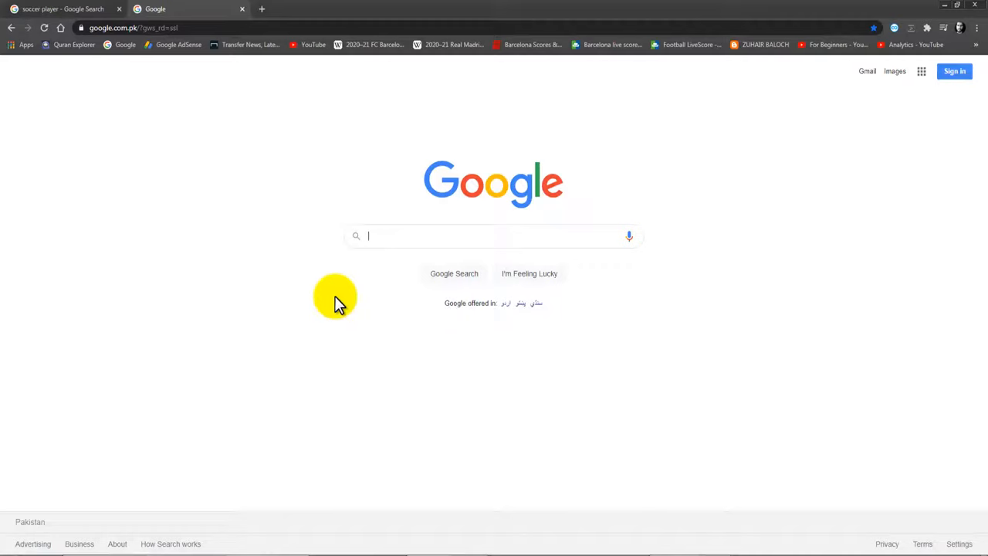
- Search Google Images for 'soccer player' and preview the first result, a player in yellow
left_click(895, 71)
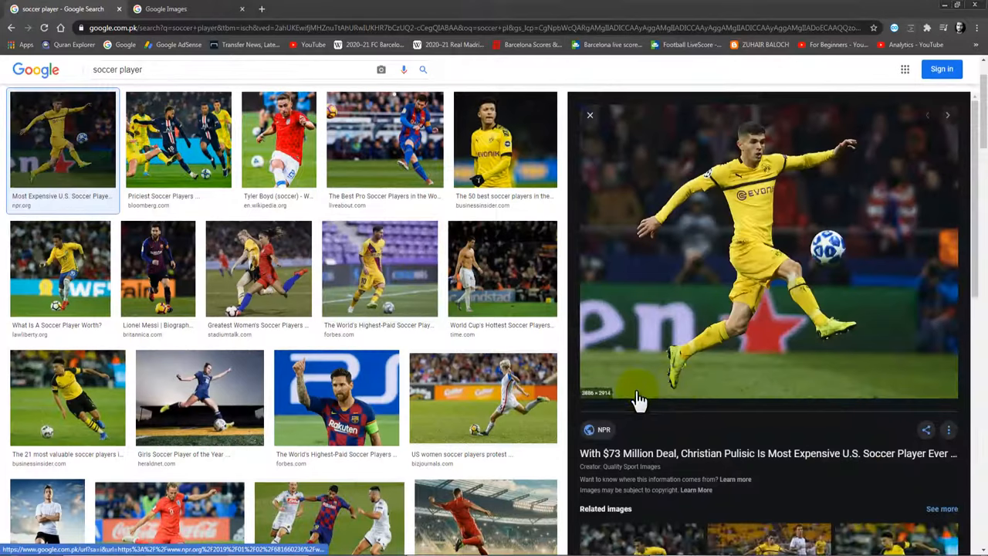
- Preview the Priciest, 50 best and What Is A Soccer Player Worth photos, then filter results to Large size
left_click(179, 139)
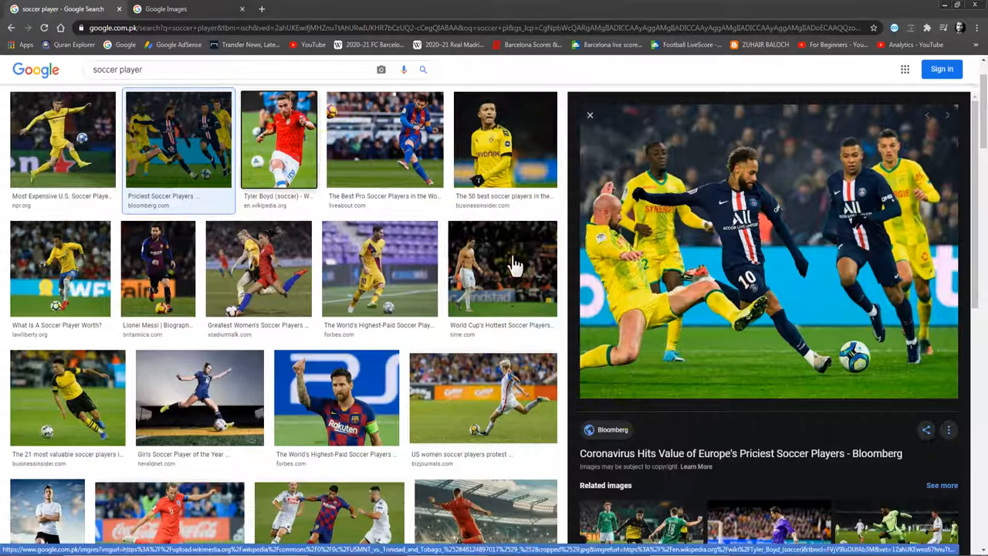
left_click(504, 139)
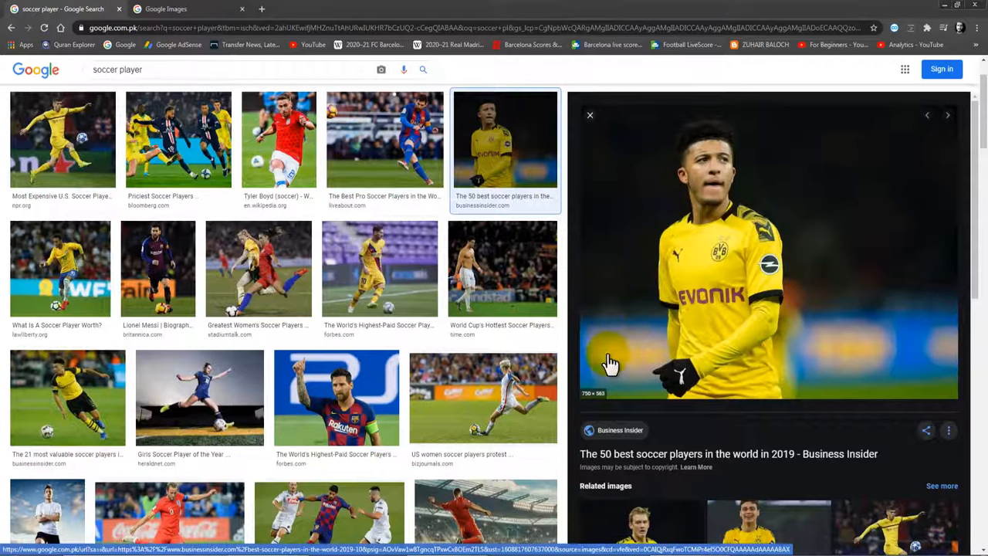
left_click(62, 269)
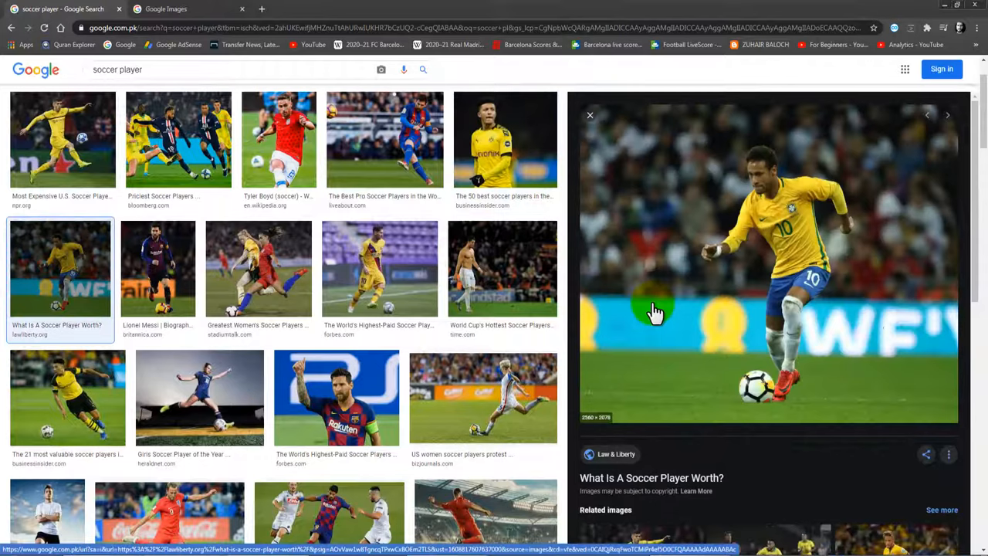
left_click(258, 269)
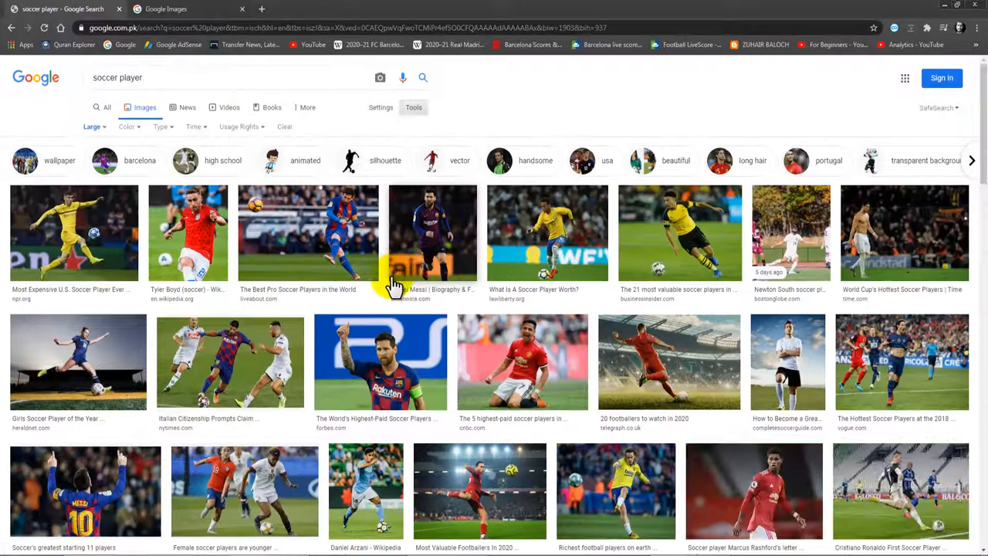
- Preview the player in yellow, Britannica, 21 most valuable and 20 footballers to watch in 2020 photos
left_click(74, 232)
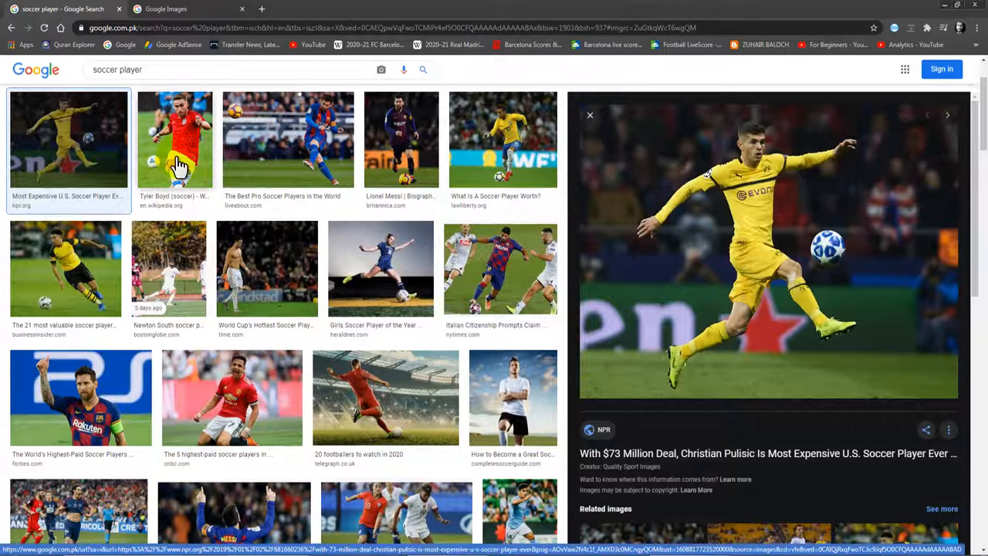
left_click(401, 139)
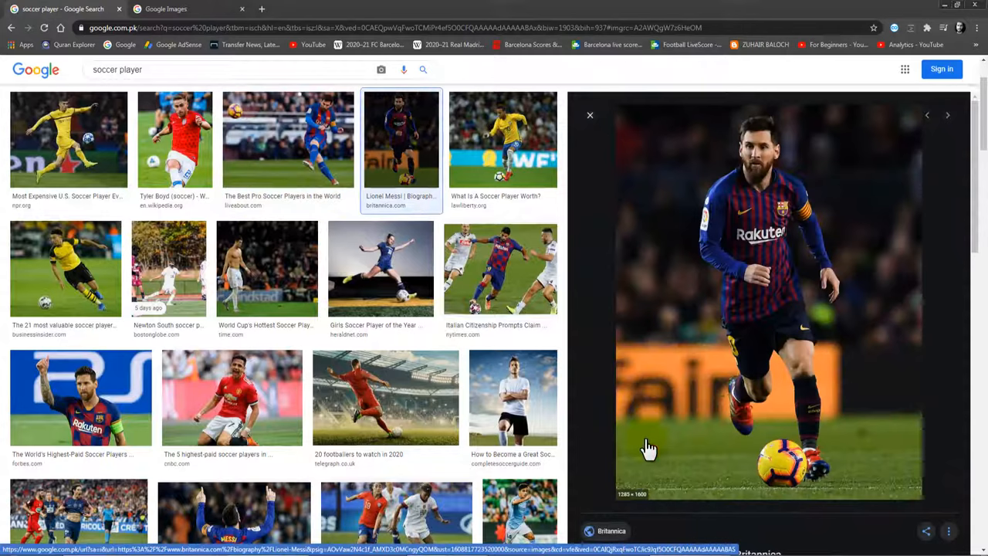
left_click(64, 268)
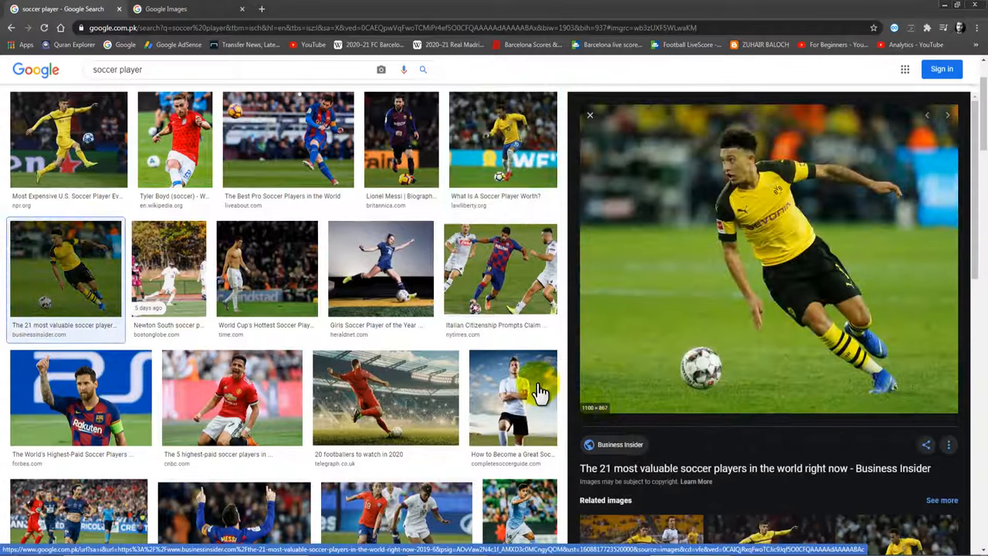
left_click(380, 268)
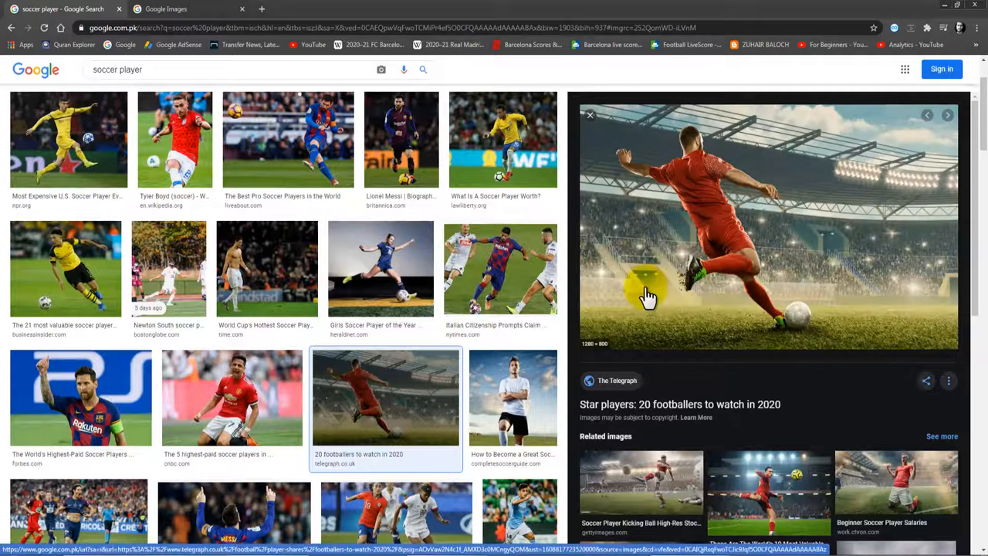
- Save the previewed match photo to disk as a JPEG and minimize Chrome to the desktop
right_click(769, 224)
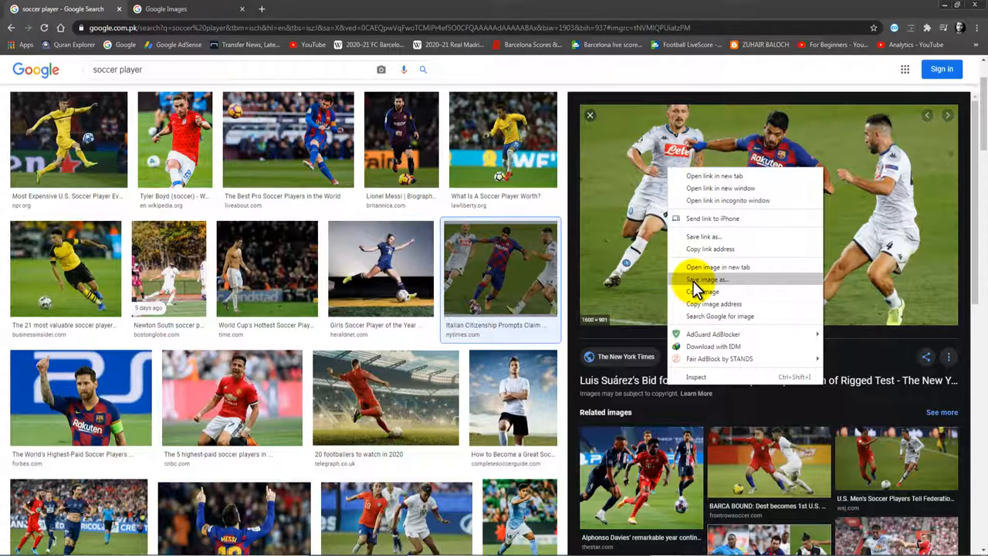
left_click(704, 279)
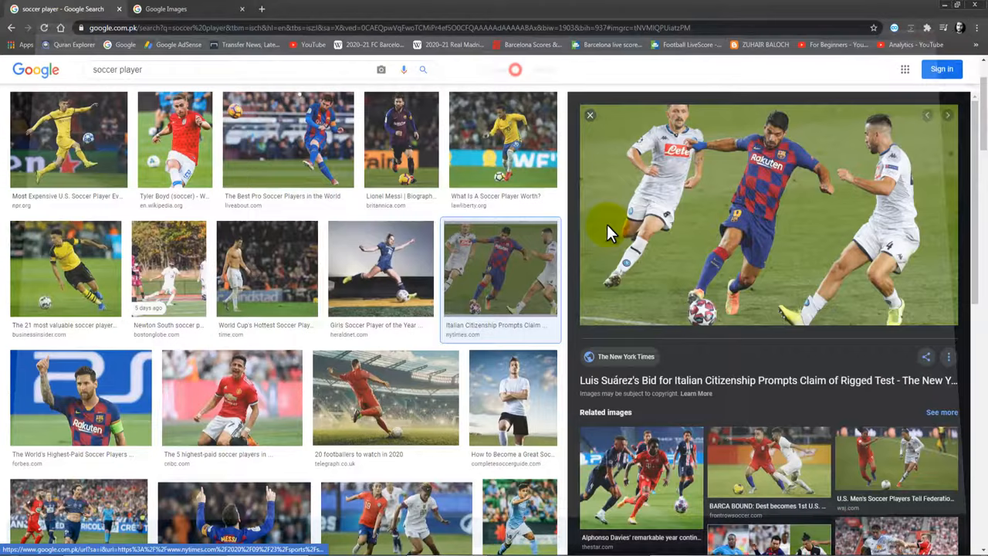
left_click(68, 138)
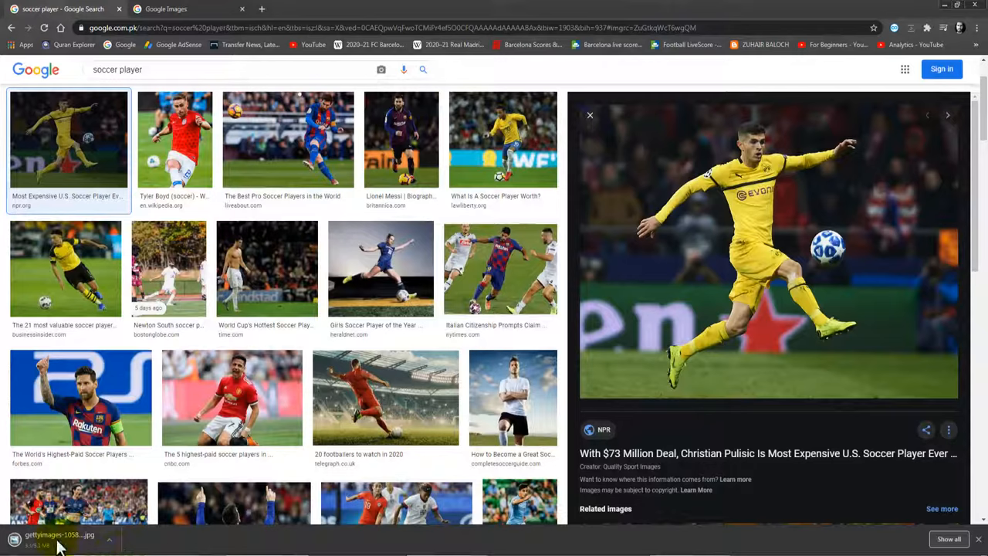
left_click(58, 534)
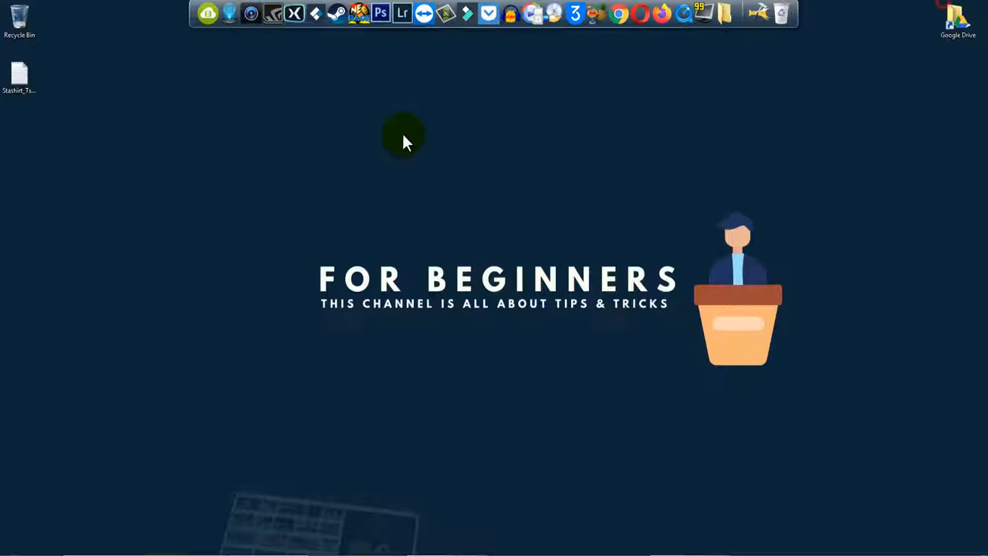
mouse_move(445, 170)
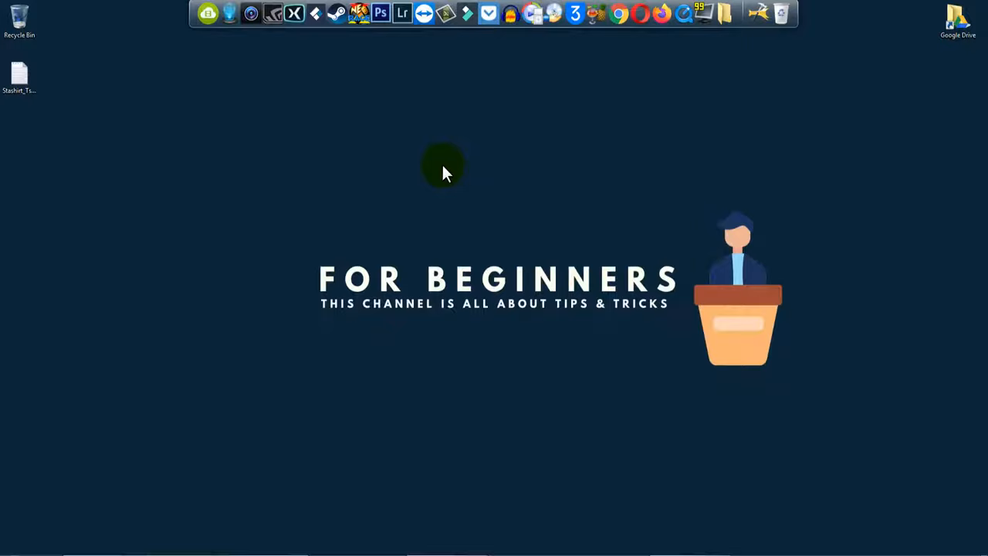